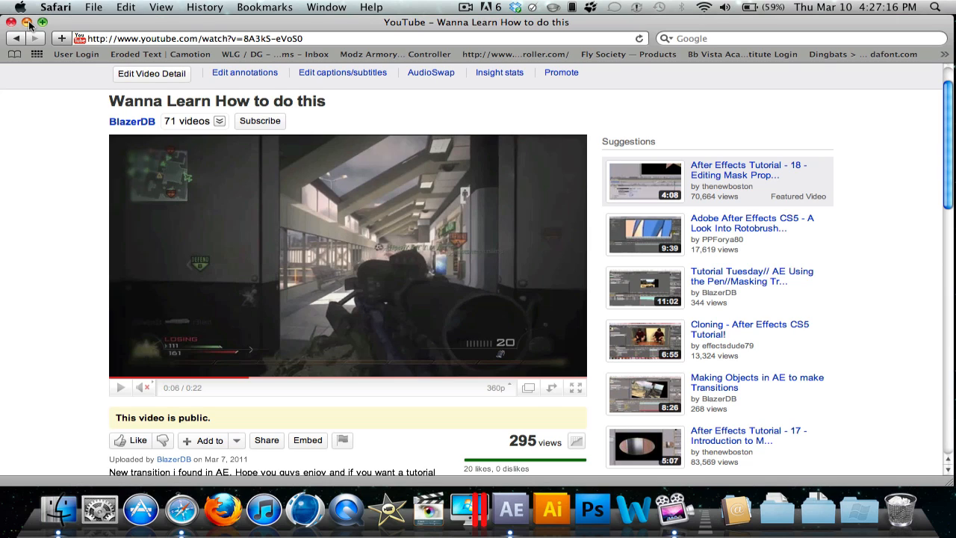
pyautogui.moveTo(3, 135)
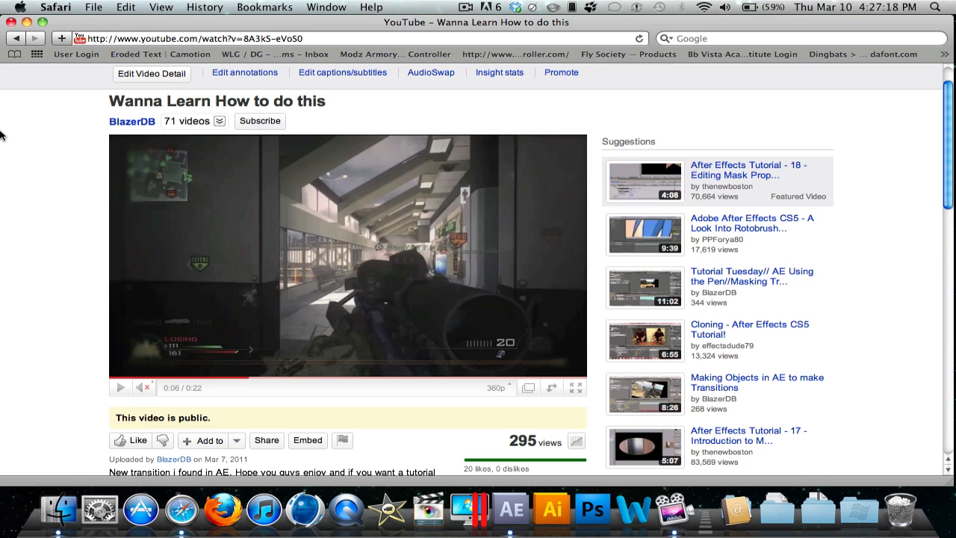
# - Minimize the Safari YouTube transition preview and return to the After Effects project
pyautogui.click(121, 387)
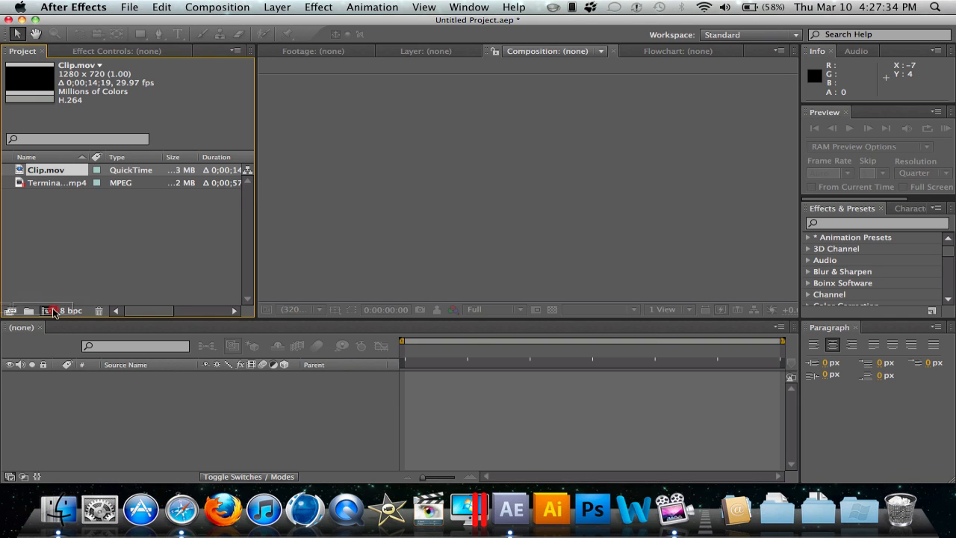
# - Create a composition from Clip.mov, freeze it on the current frame, and duplicate the layer
pyautogui.click(49, 310)
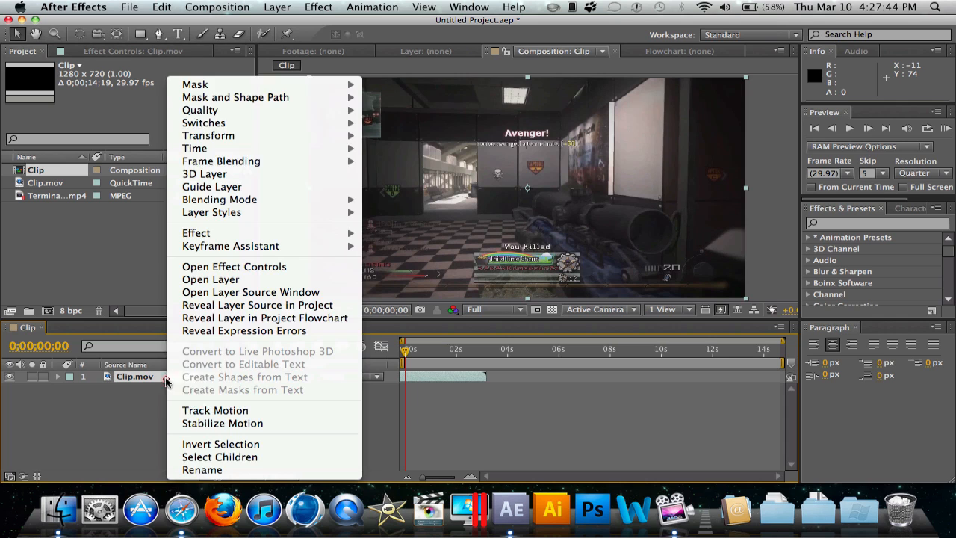
pyautogui.moveTo(195, 148)
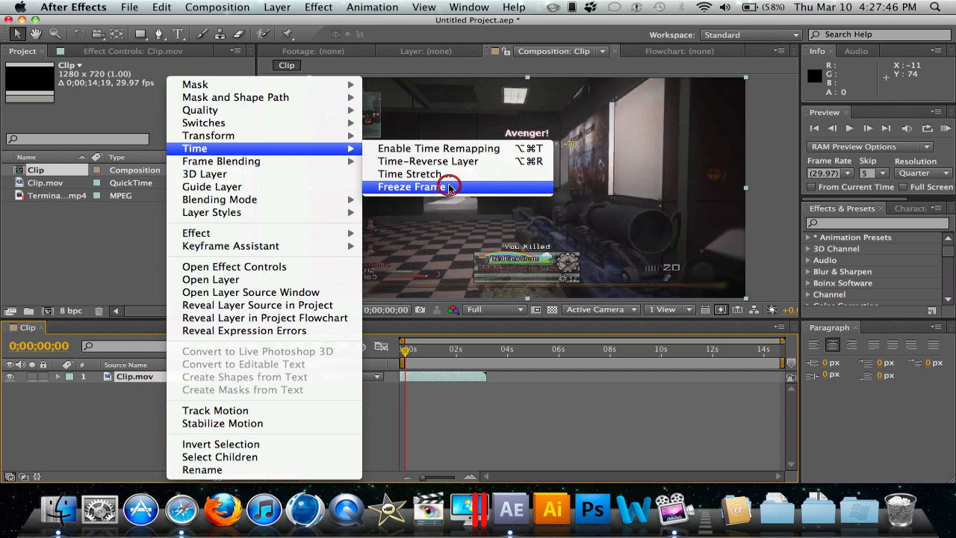
pyautogui.click(412, 187)
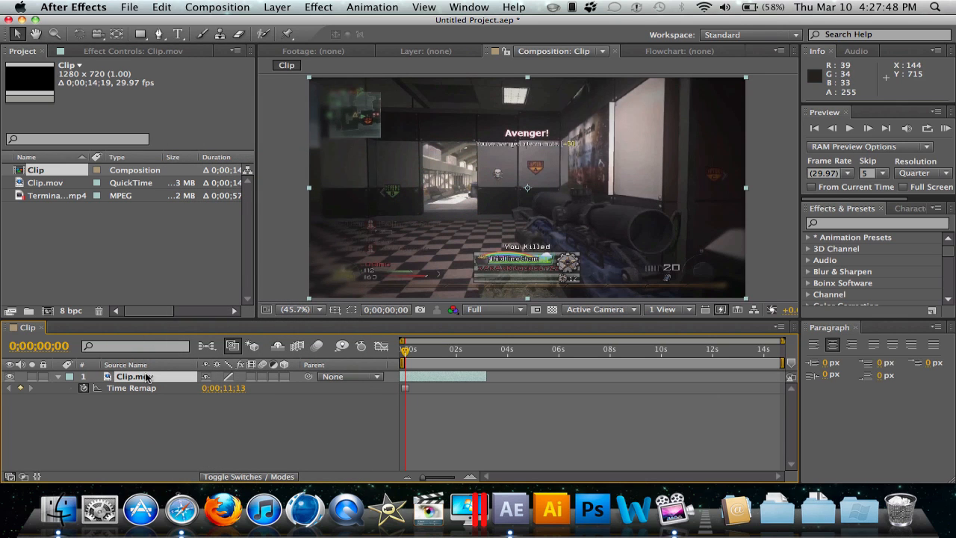
pyautogui.click(63, 377)
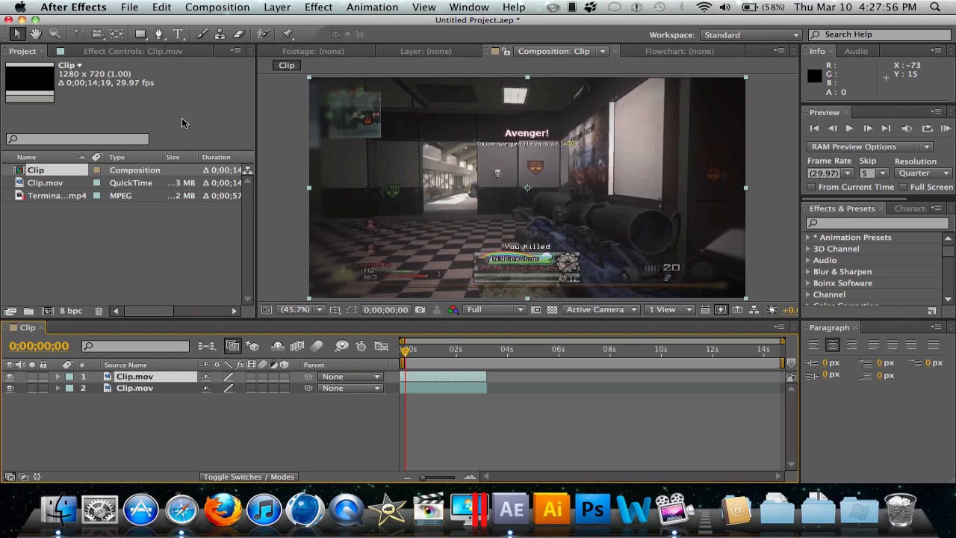
pyautogui.moveTo(159, 34)
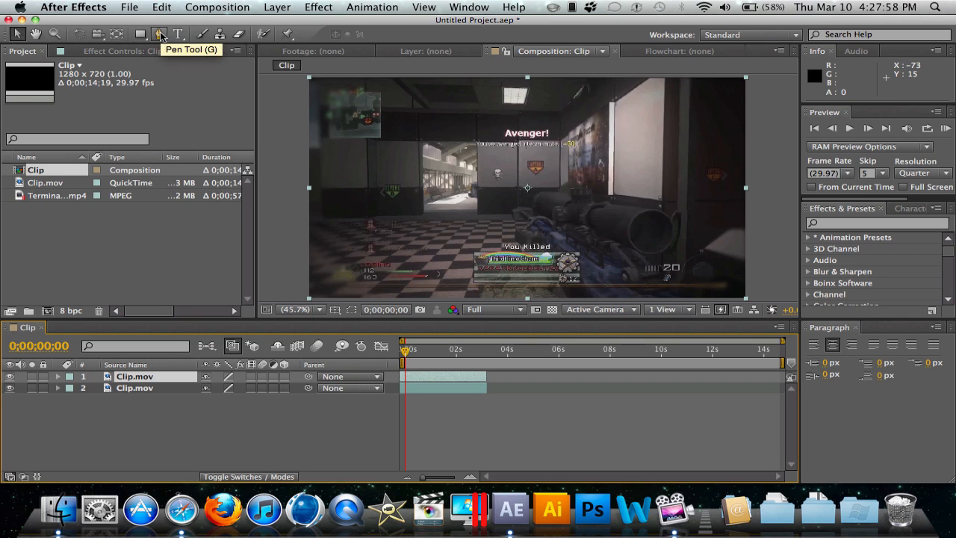
# - Draw a four-point Pen Tool mask (Mask 1) around the bright doorway on one Clip.mov copy
pyautogui.click(162, 35)
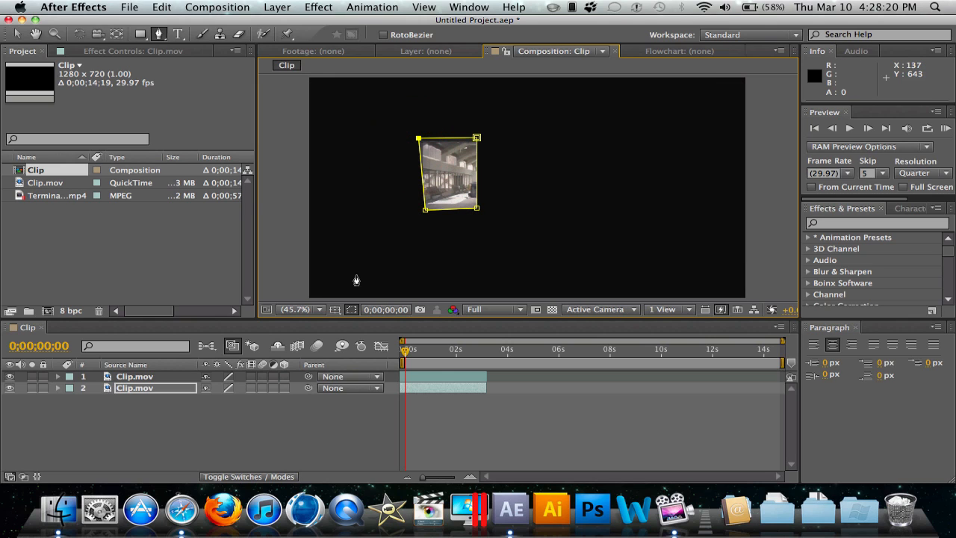
pyautogui.click(57, 388)
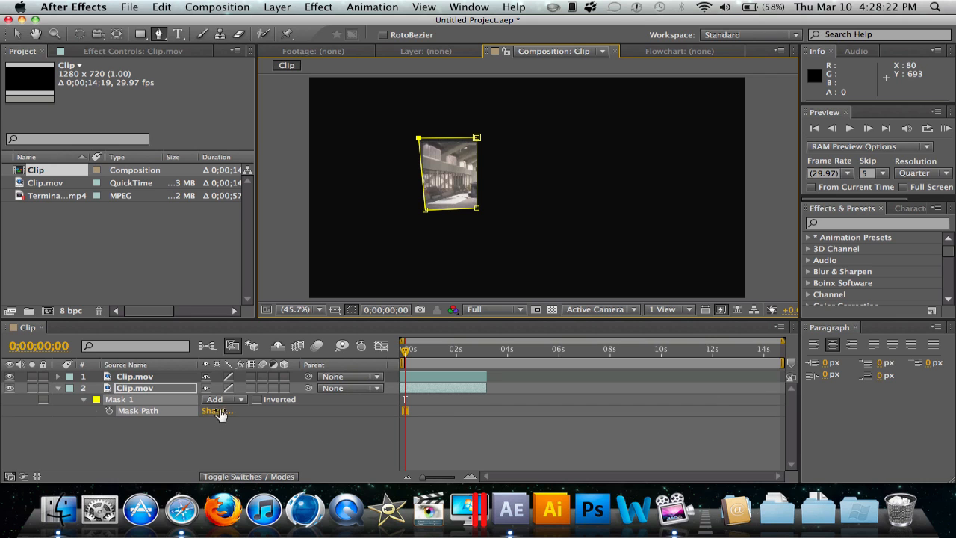
pyautogui.click(216, 410)
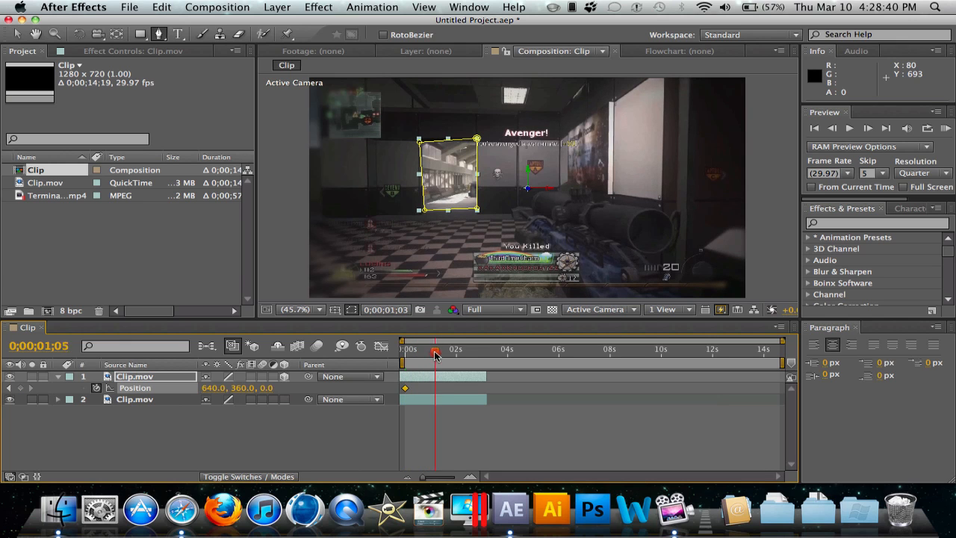
# - Keyframe the doorway layer's Position at 0 and at 0;00;01;16, nudging it upward
pyautogui.moveTo(436, 352); pyautogui.dragTo(456, 352)
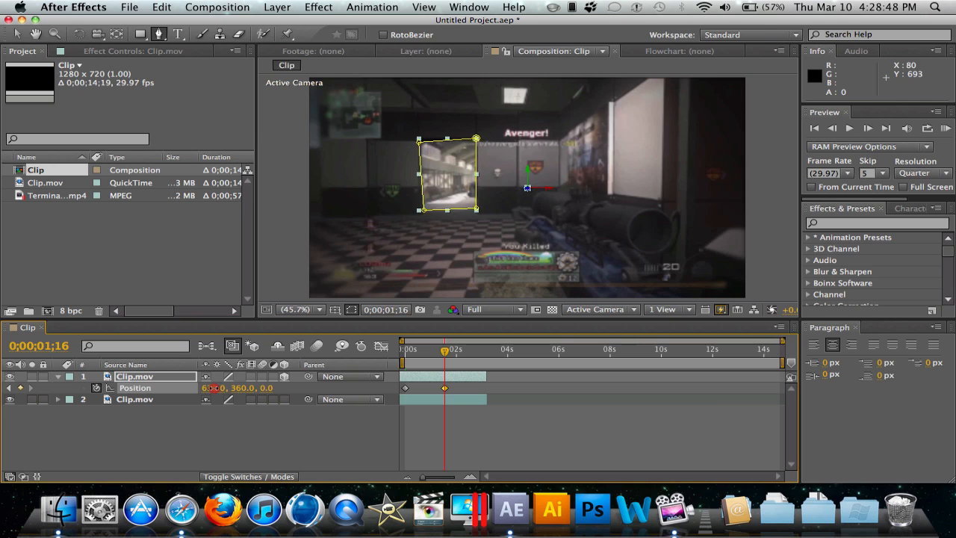
pyautogui.click(161, 7)
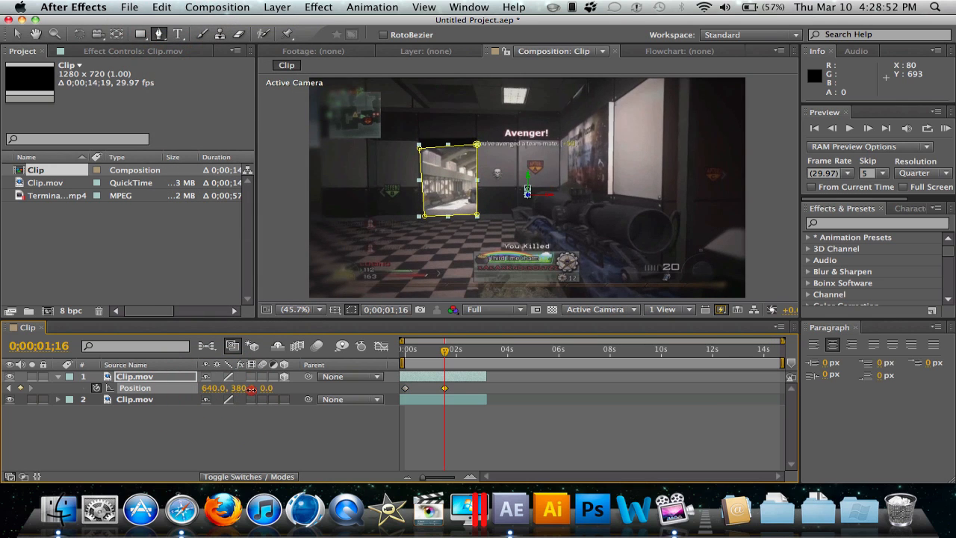
pyautogui.moveTo(448, 179); pyautogui.dragTo(450, 88)
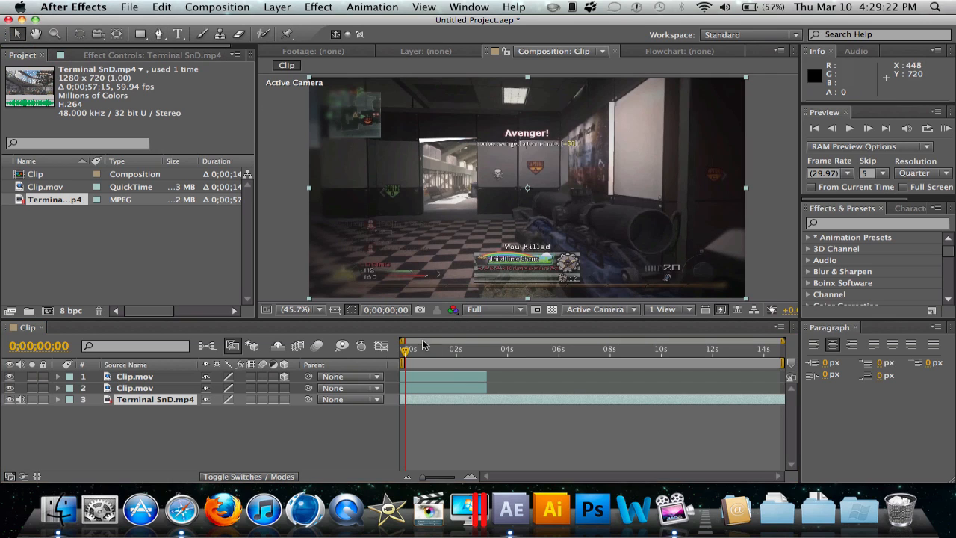
# - Place Terminal SnD beneath and enable the 3D Layer switch on the top Clip.mov layer
pyautogui.click(446, 348)
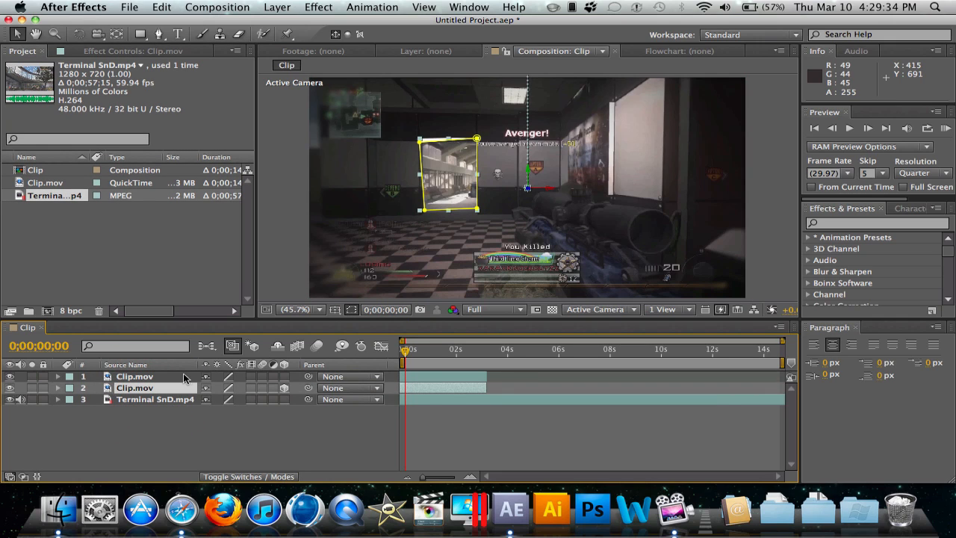
pyautogui.moveTo(218, 398)
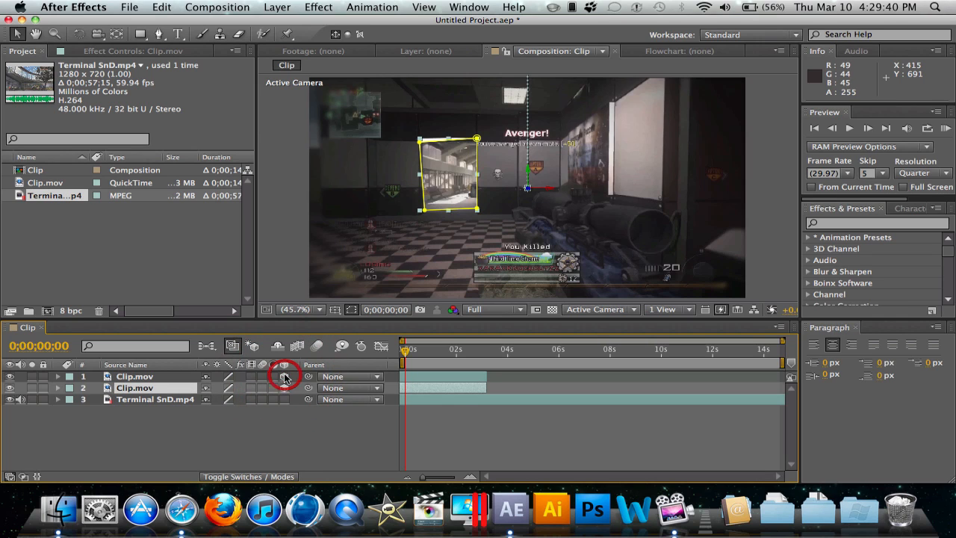
pyautogui.click(283, 375)
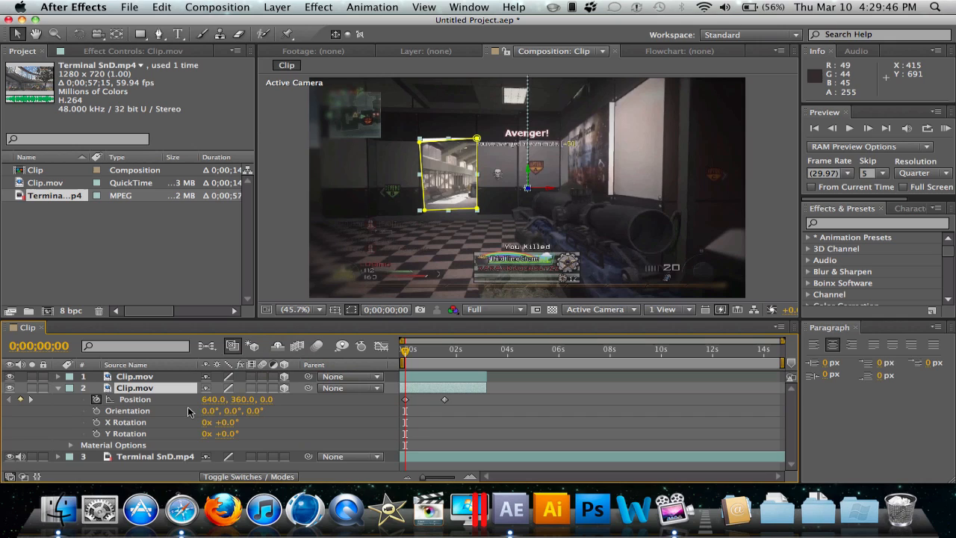
pyautogui.moveTo(152, 412)
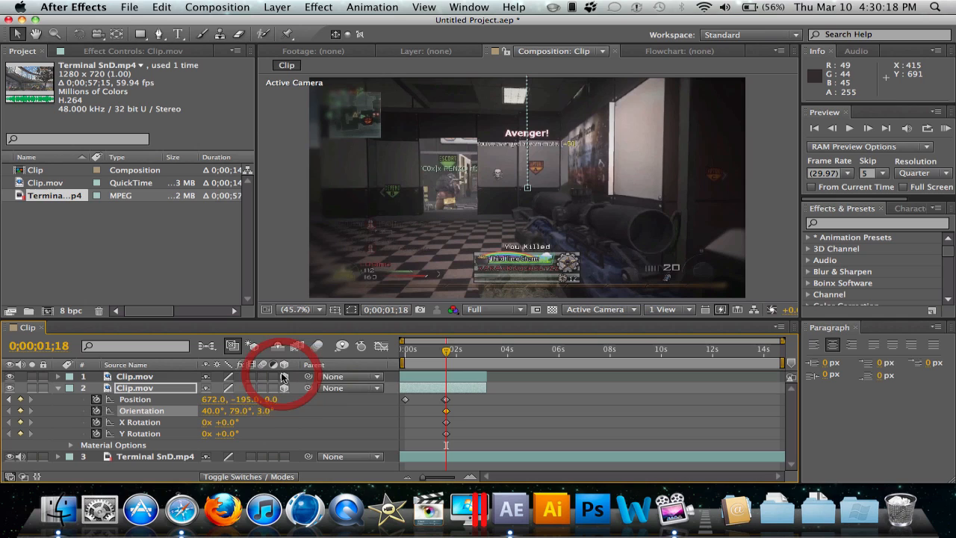
# - At 0;00;02;20, keyframe layer 1 with Orientation Y 66 and Position 830,356,-1016
pyautogui.click(134, 376)
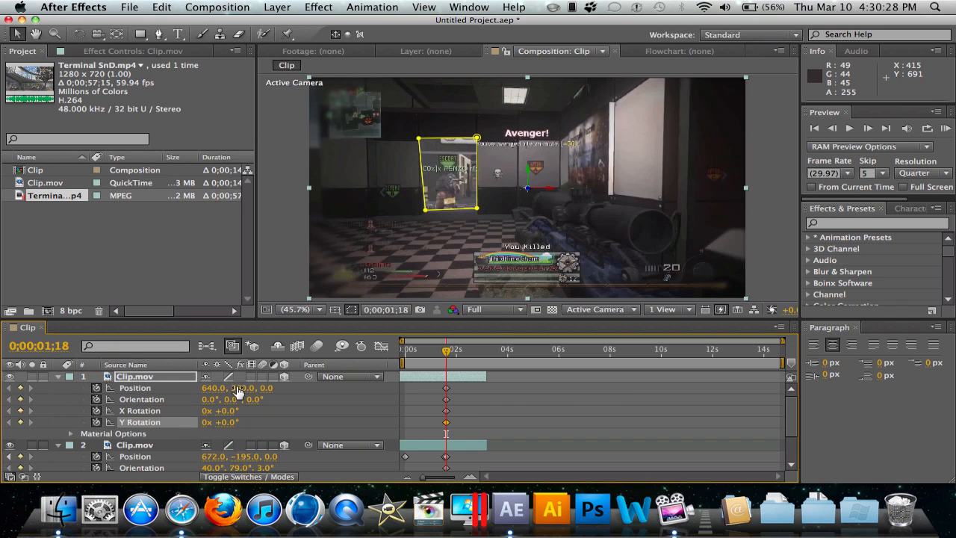
pyautogui.doubleClick(243, 388)
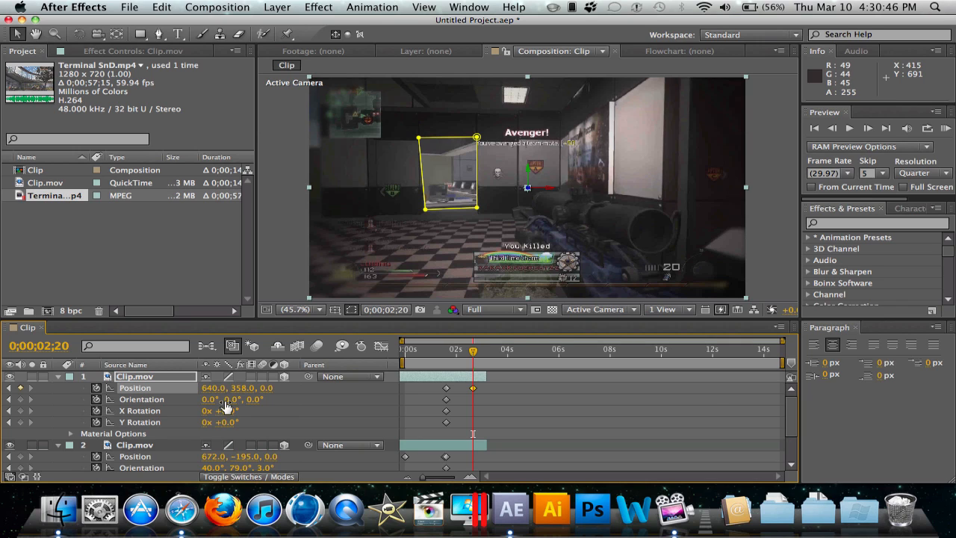
pyautogui.moveTo(266, 394)
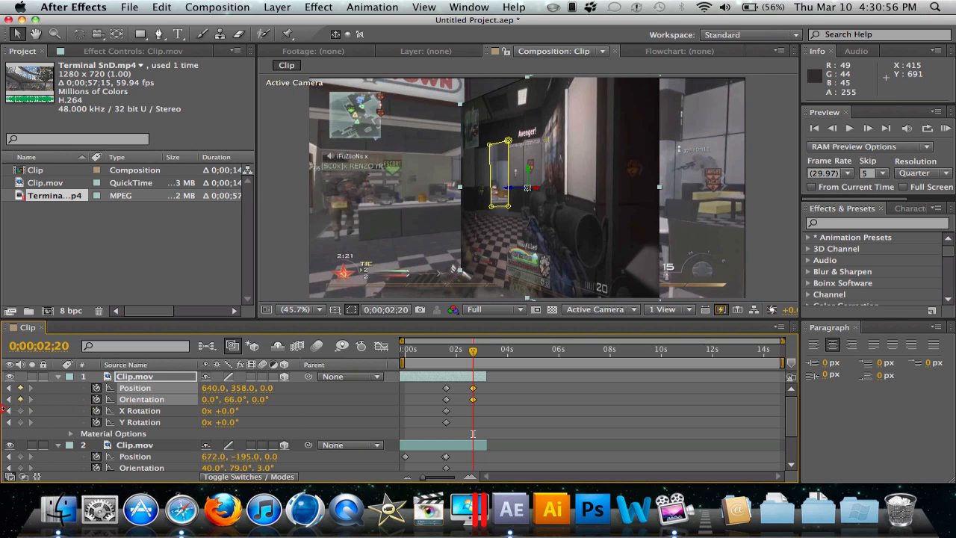
pyautogui.click(161, 6)
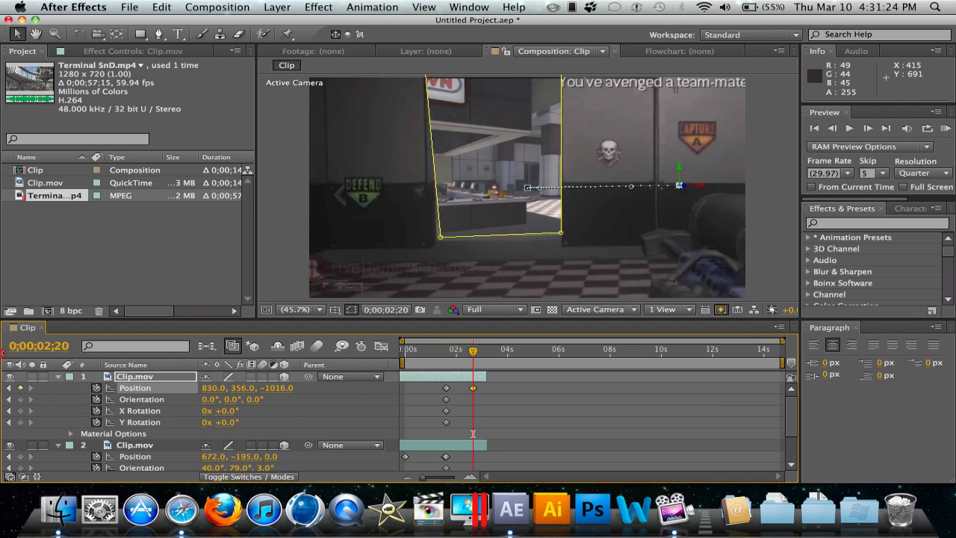
pyautogui.moveTo(213, 388); pyautogui.dragTo(201, 388)
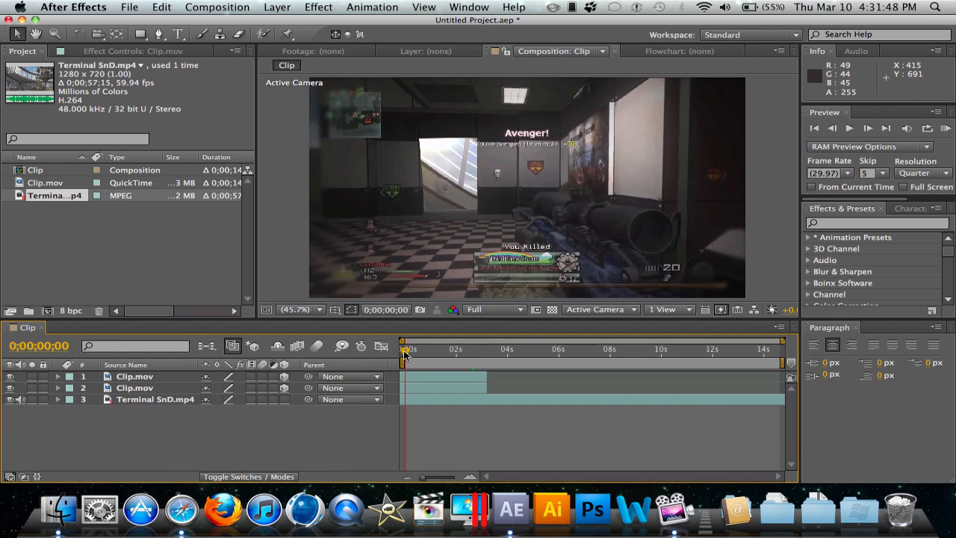
pyautogui.moveTo(406, 349); pyautogui.dragTo(438, 349)
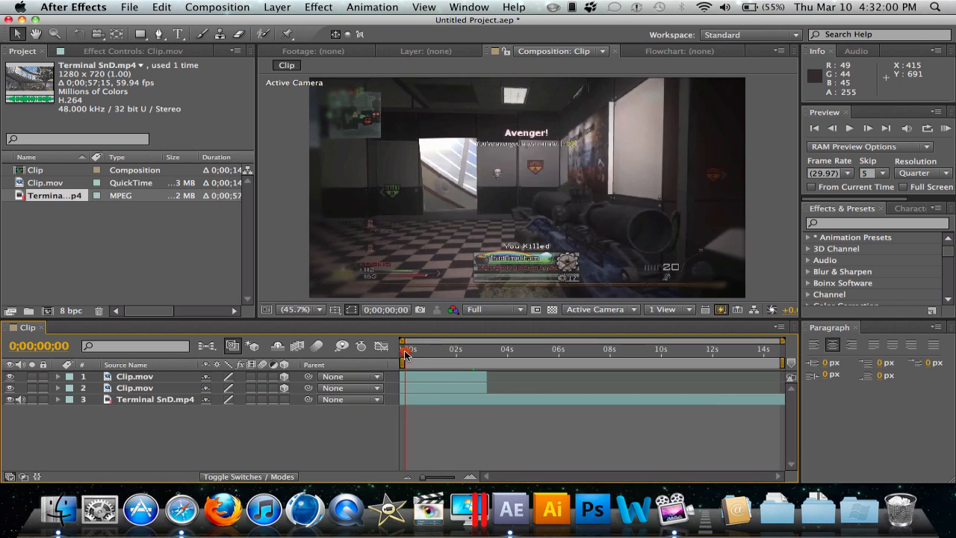
pyautogui.moveTo(407, 348)
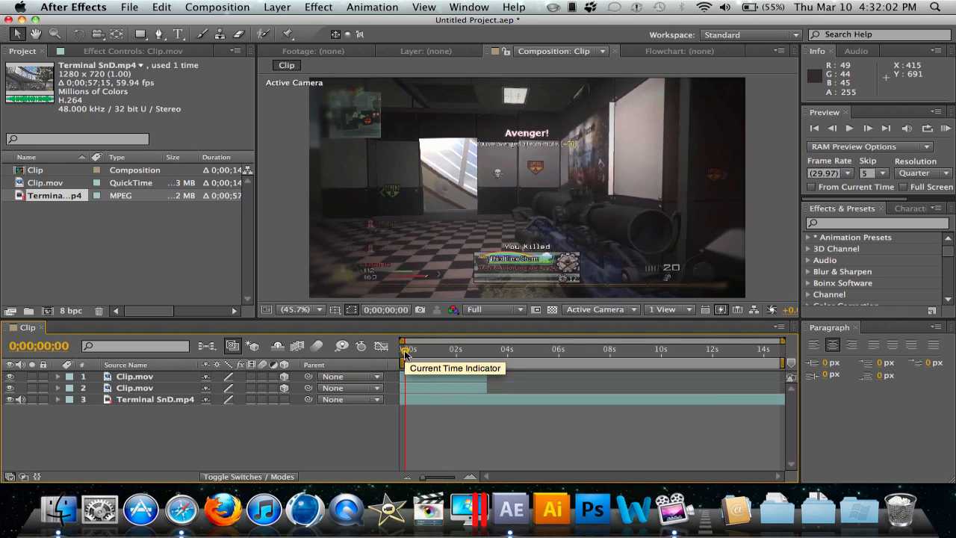